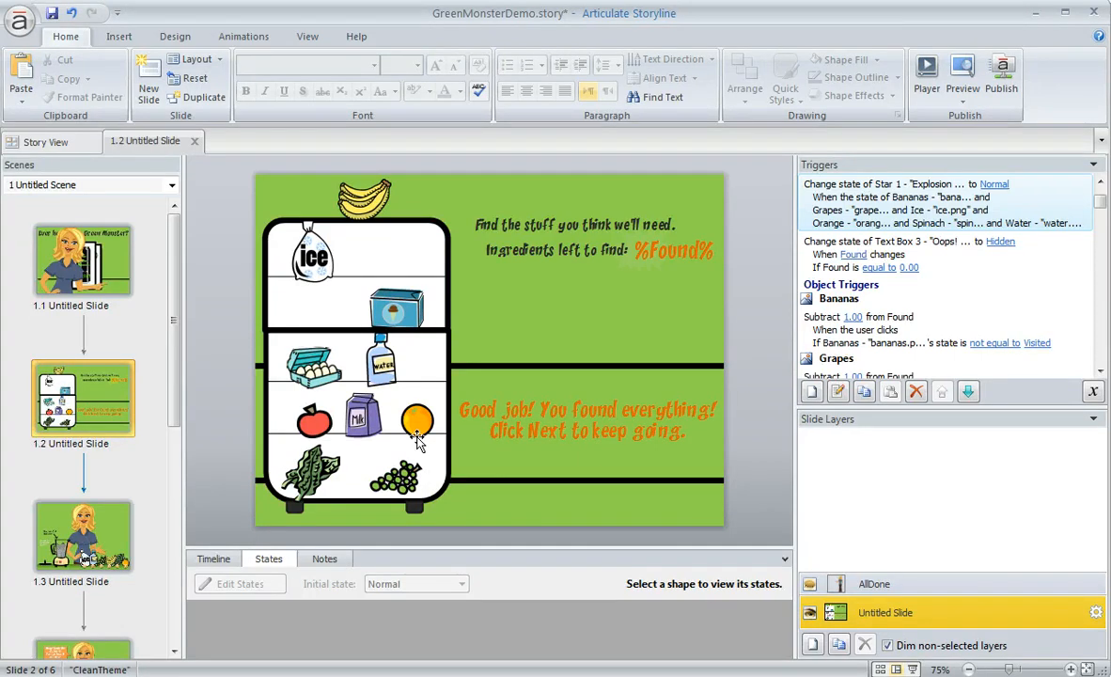
pyautogui.moveTo(526, 504)
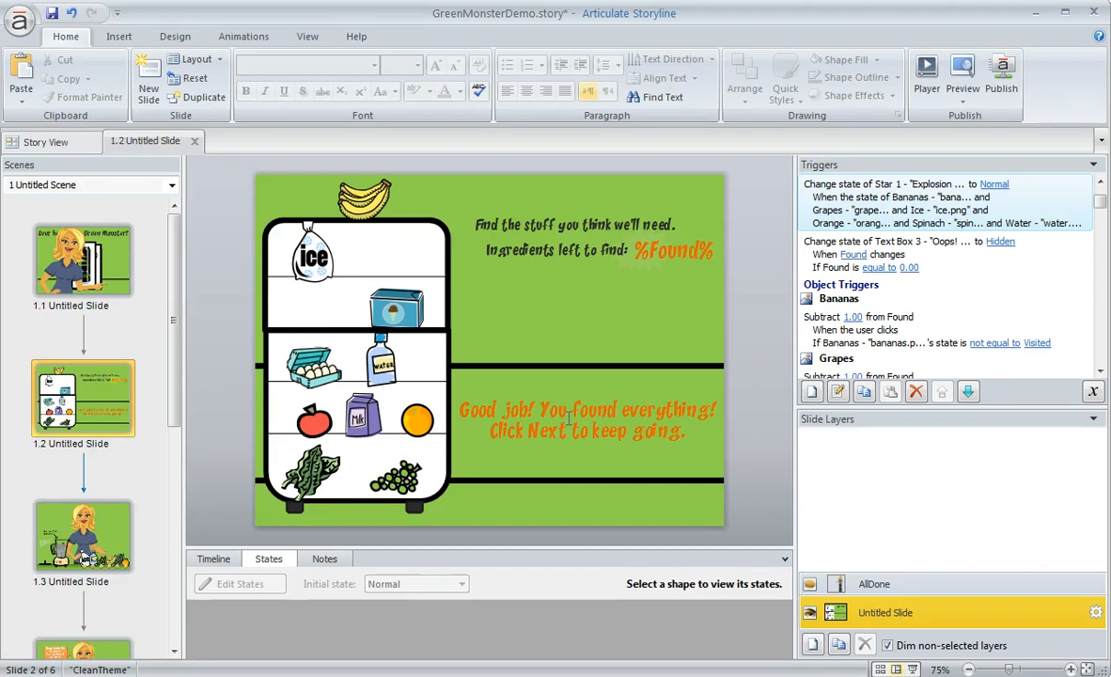
# - Select the 'Good job! You found everything!' text box to view its Normal-only states
pyautogui.click(588, 420)
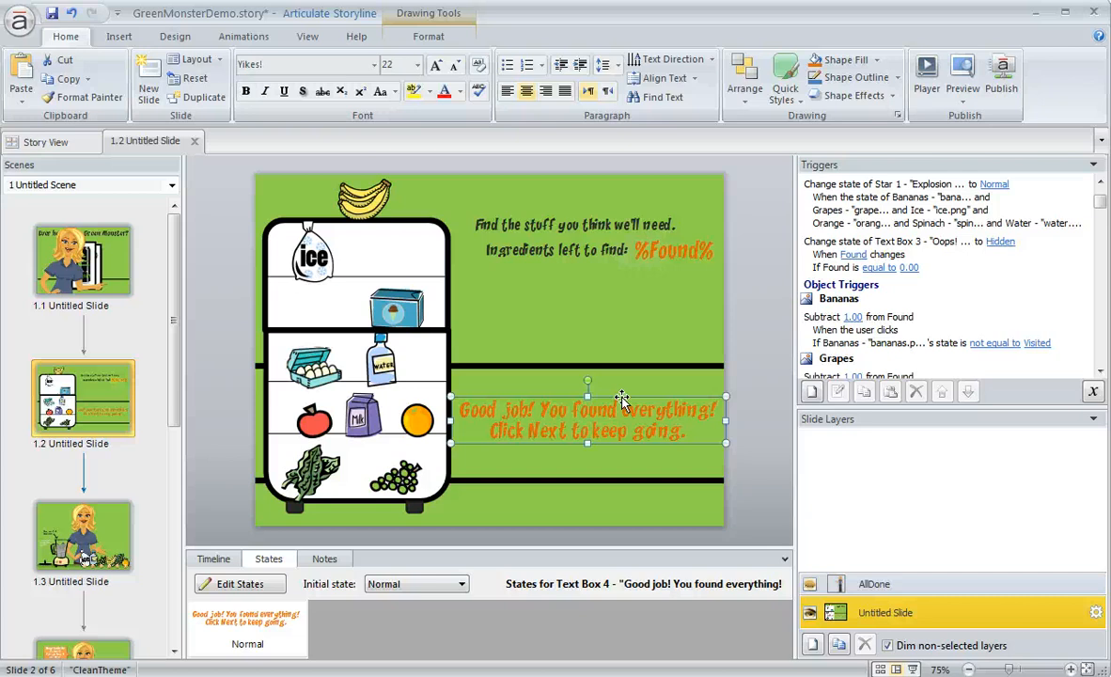
pyautogui.moveTo(687, 406)
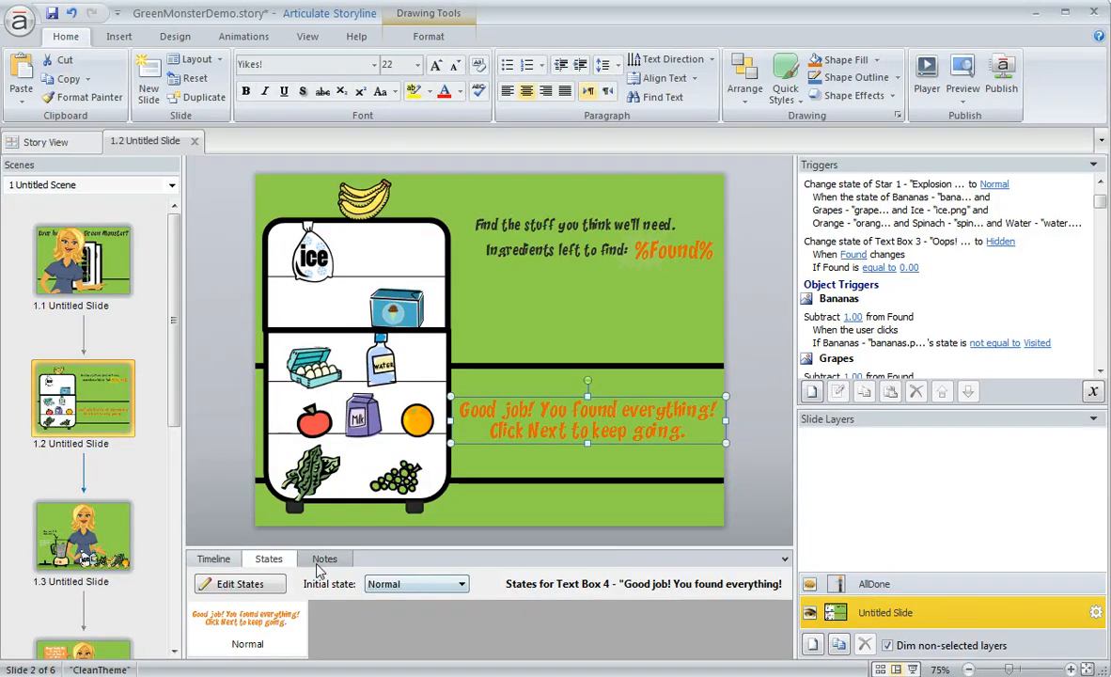
pyautogui.moveTo(296, 563)
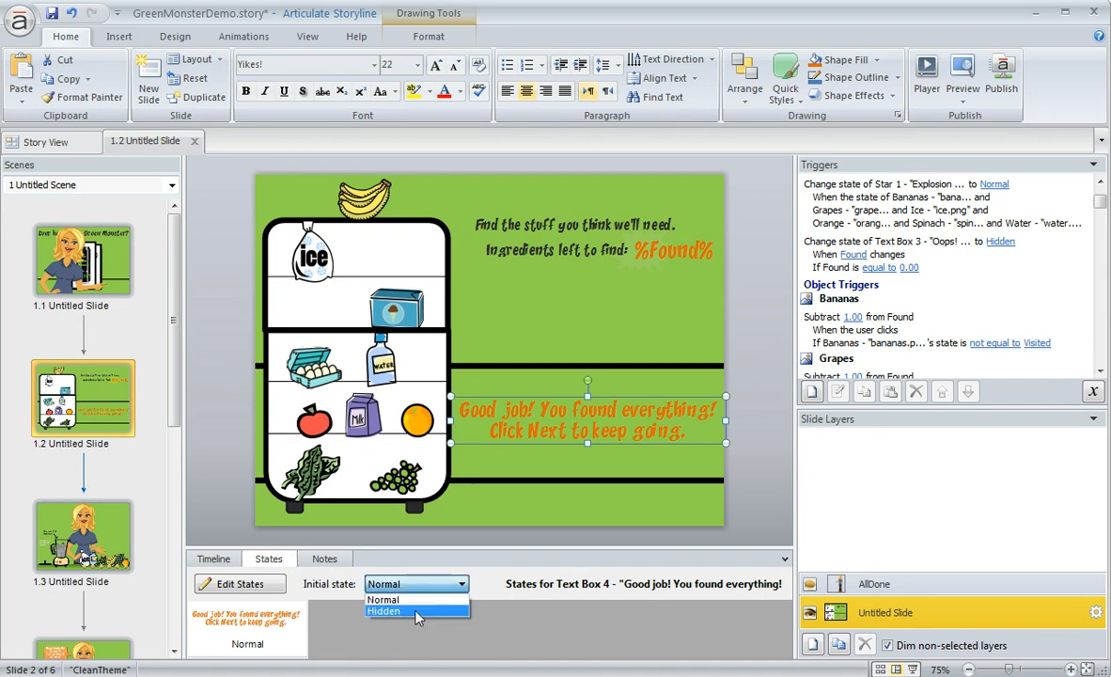
# - Set the Good job text box's initial state to Hidden
pyautogui.click(384, 610)
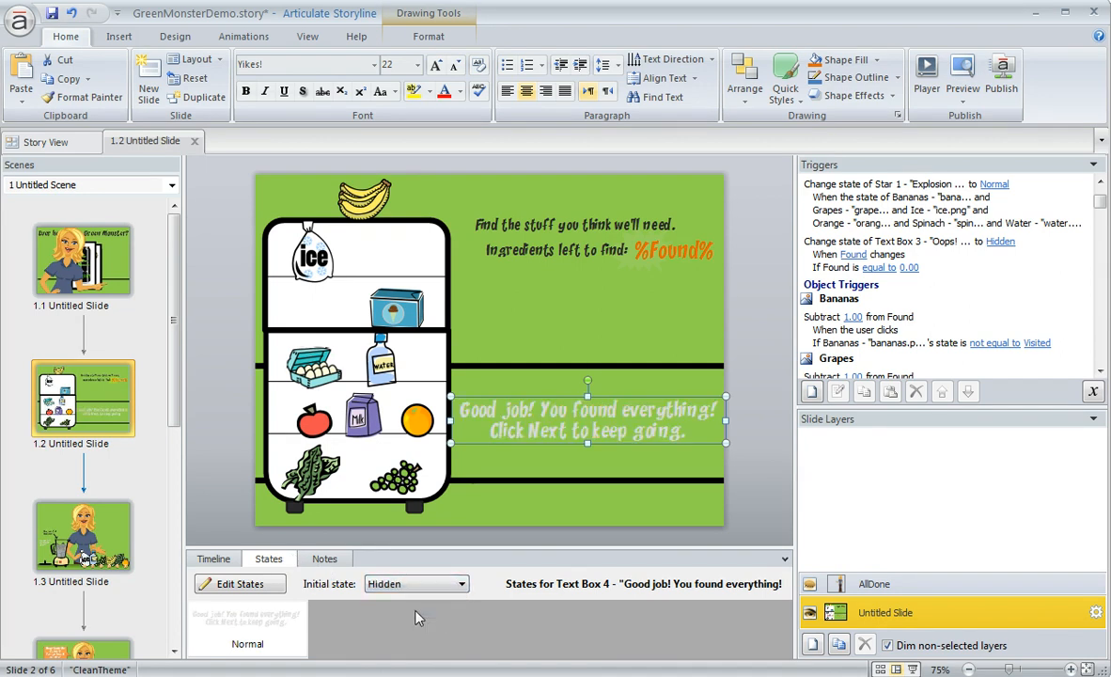
pyautogui.moveTo(625, 453)
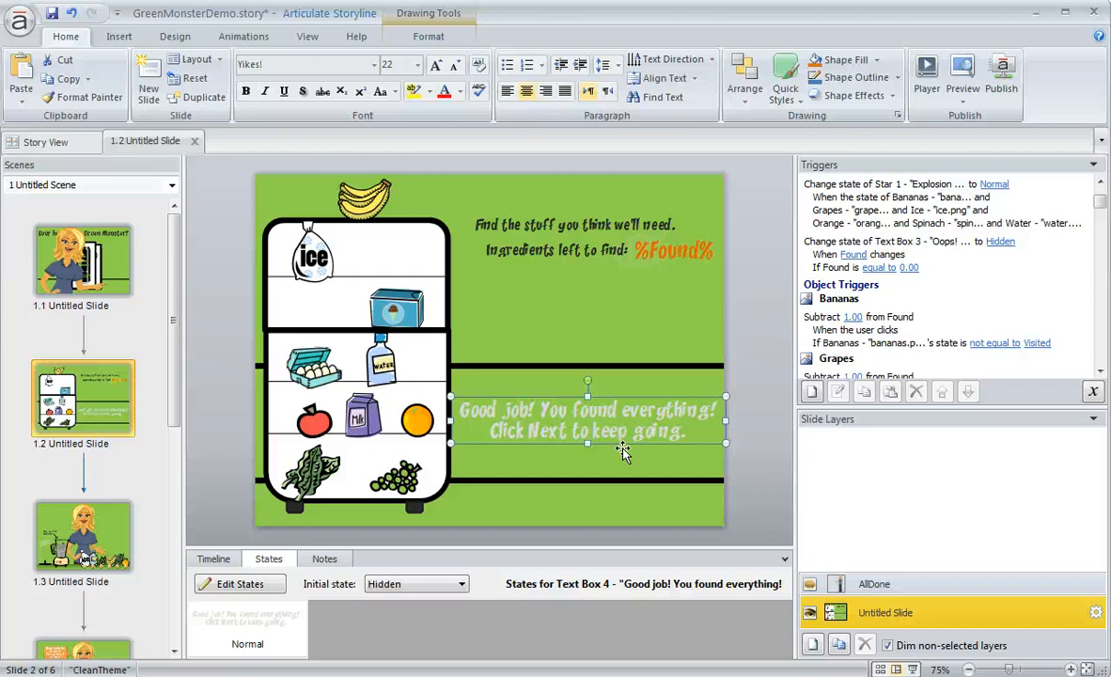
pyautogui.click(365, 192)
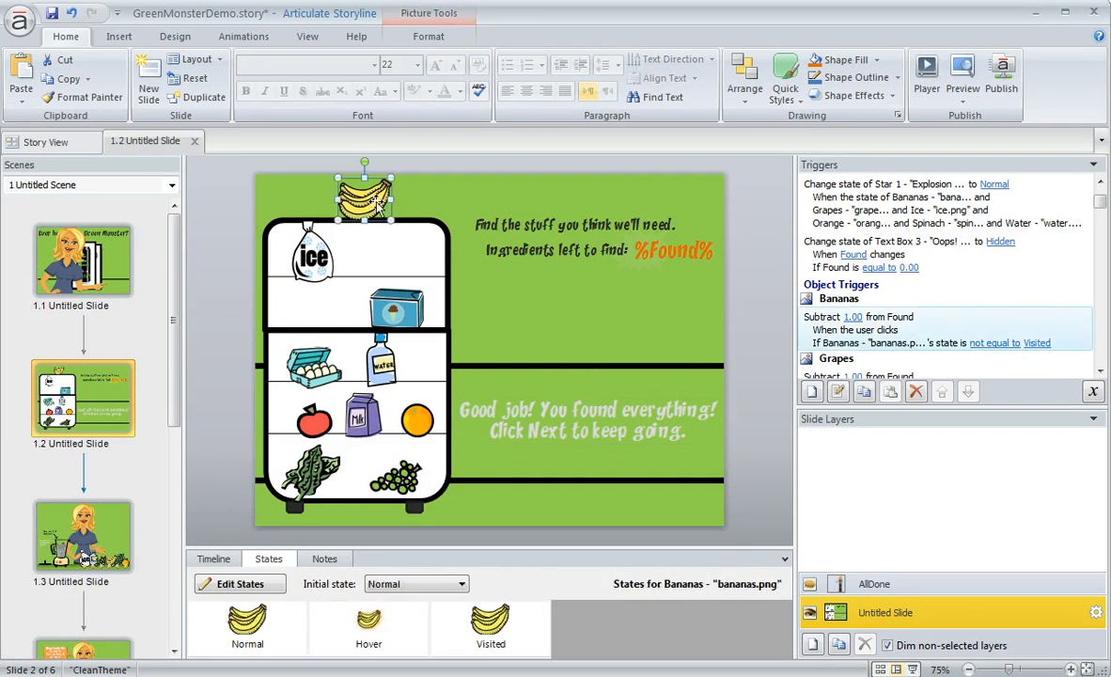
pyautogui.click(247, 623)
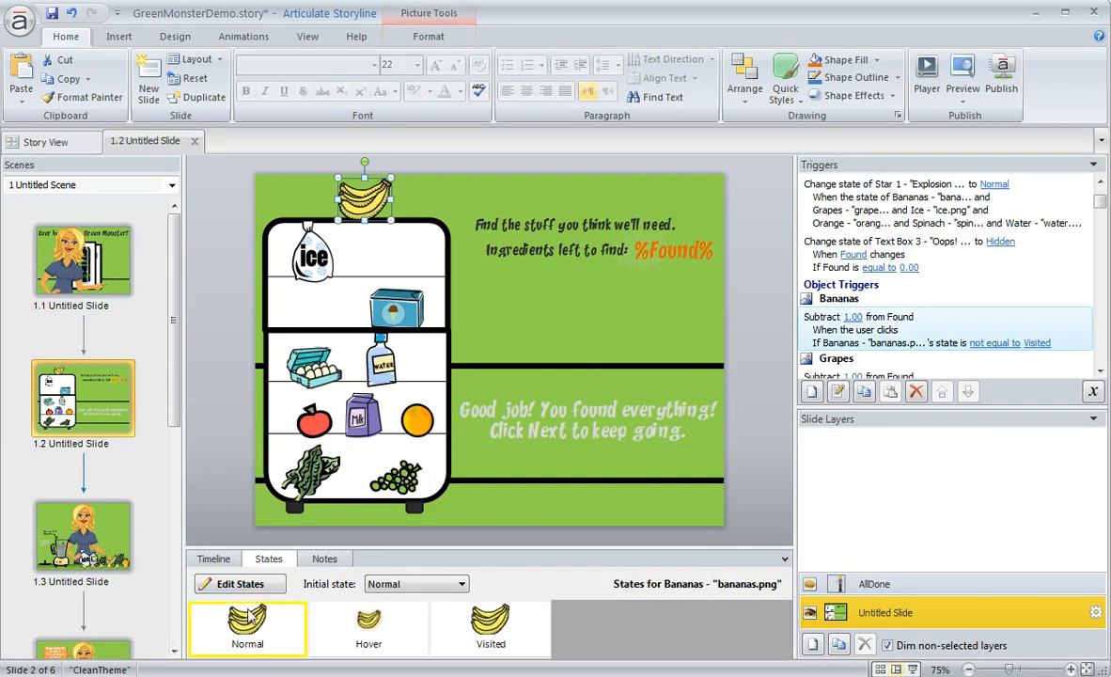
pyautogui.click(369, 625)
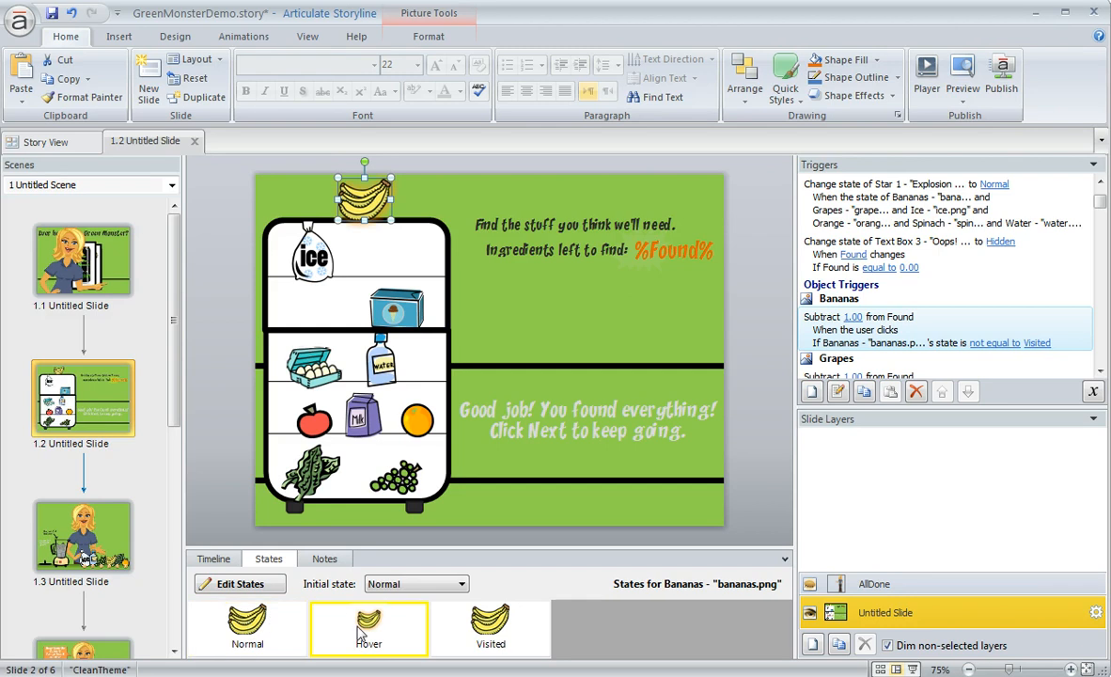
pyautogui.click(491, 625)
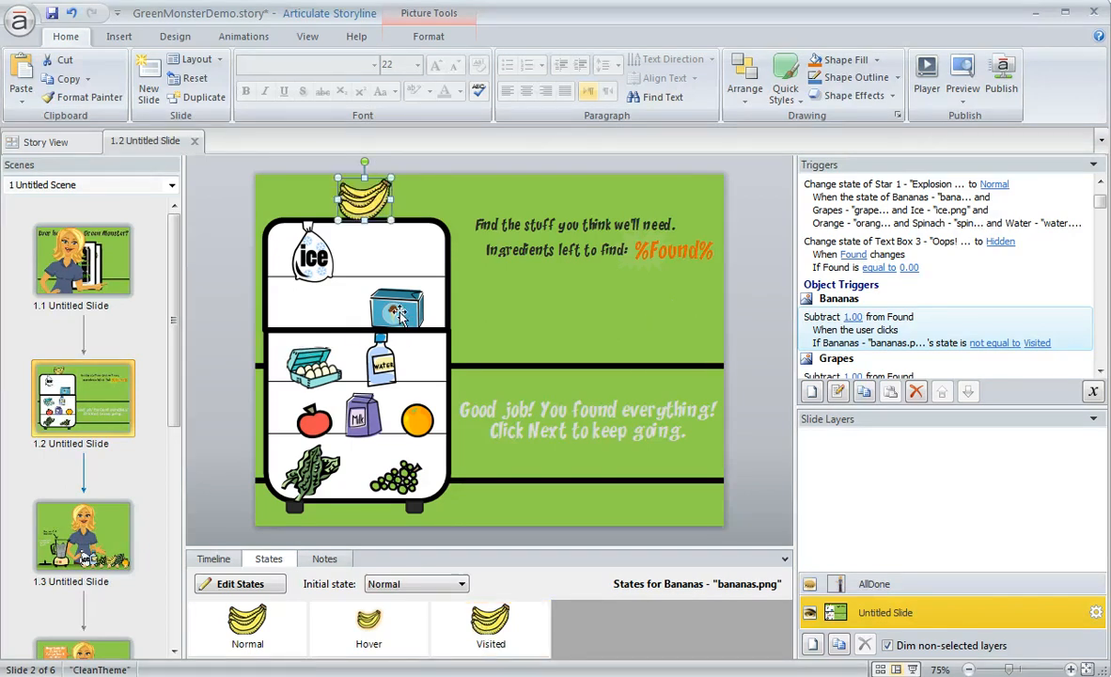
pyautogui.click(397, 301)
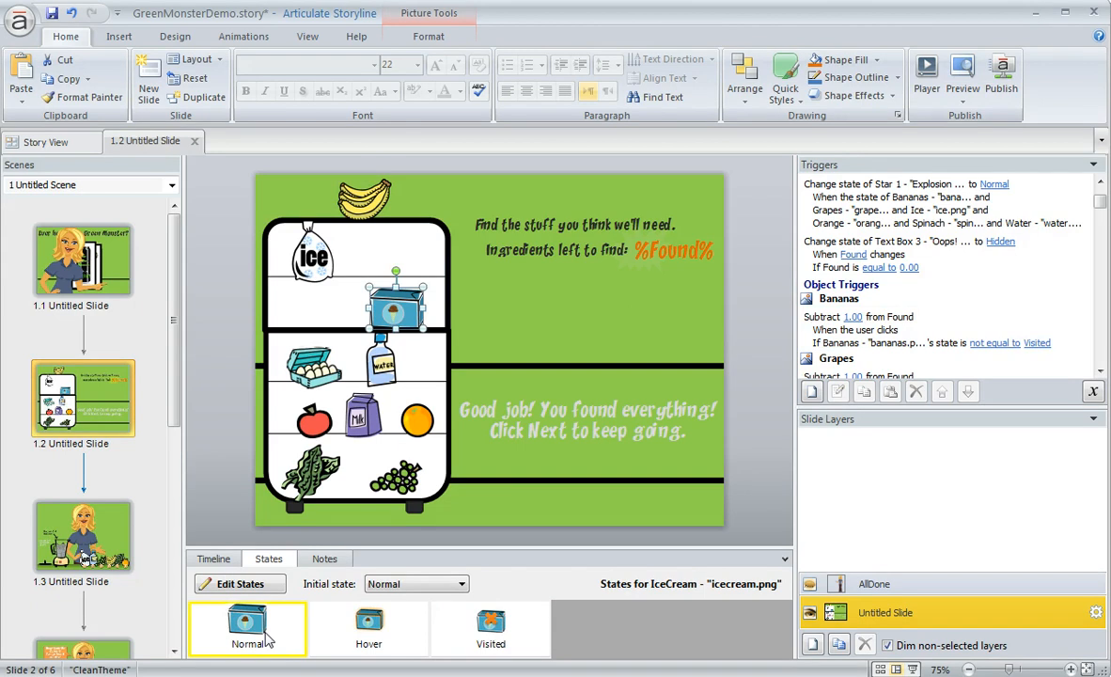
pyautogui.click(491, 628)
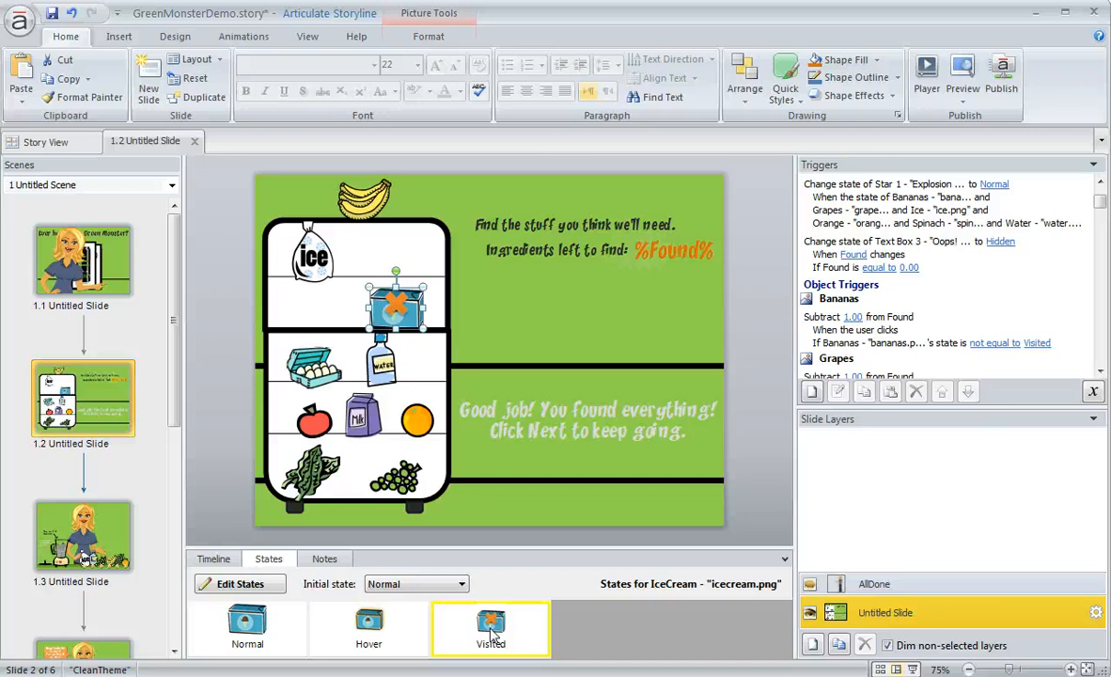
pyautogui.click(587, 418)
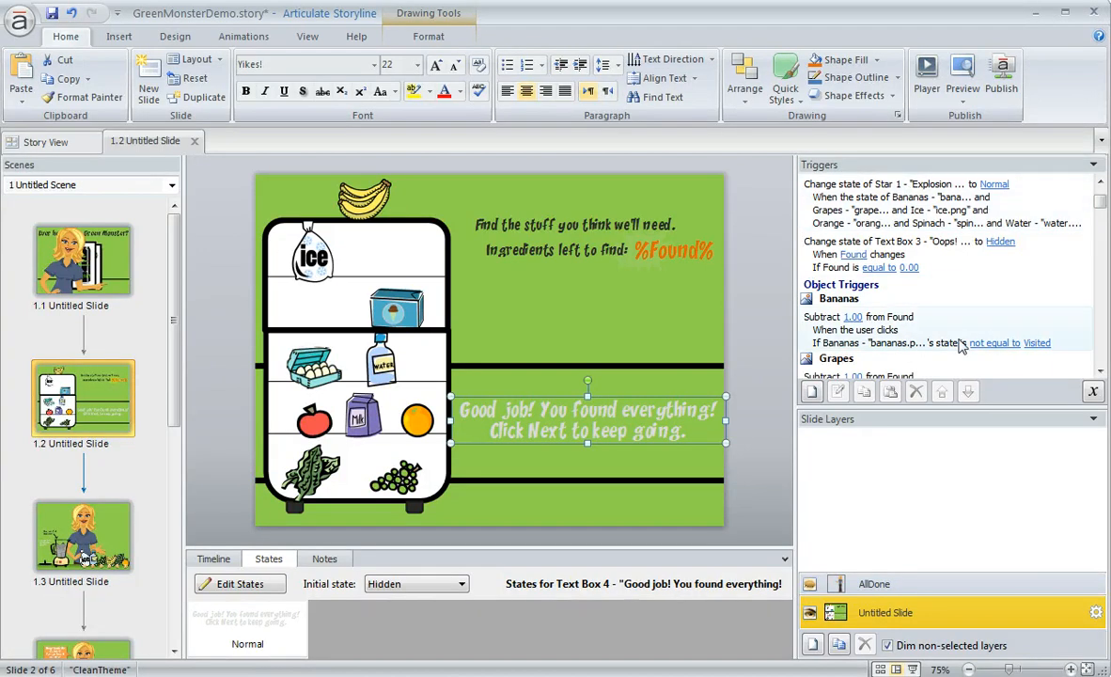
pyautogui.moveTo(813, 391)
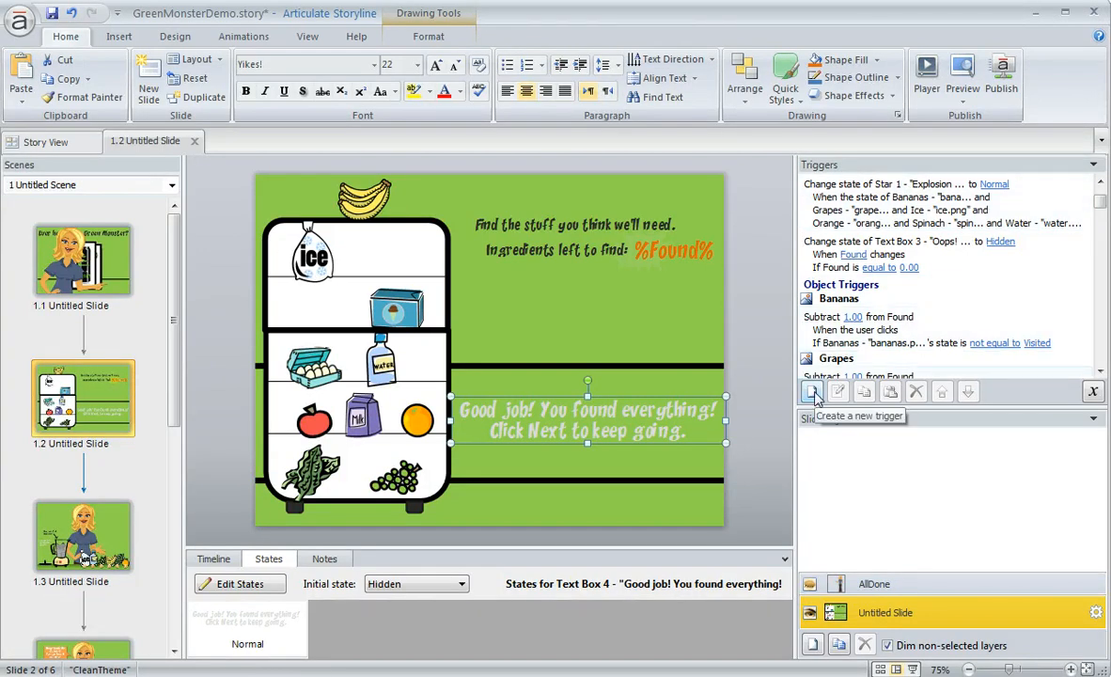
# - Create a trigger changing Text Box 4 (Good job) to the Normal state
pyautogui.click(813, 392)
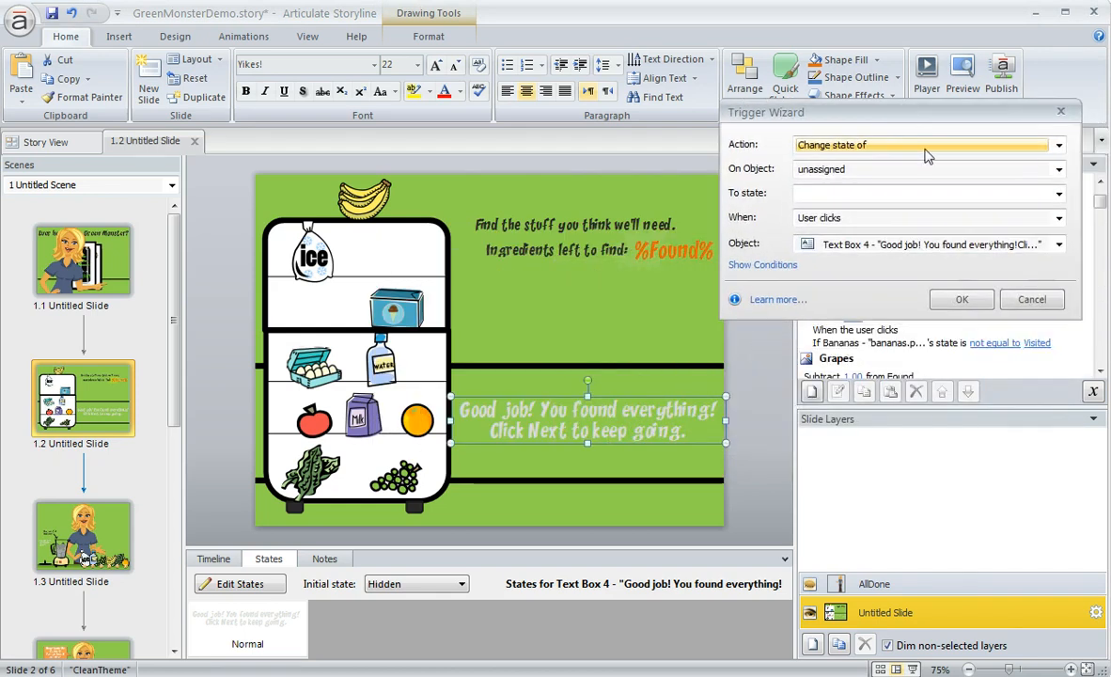
pyautogui.moveTo(874, 266)
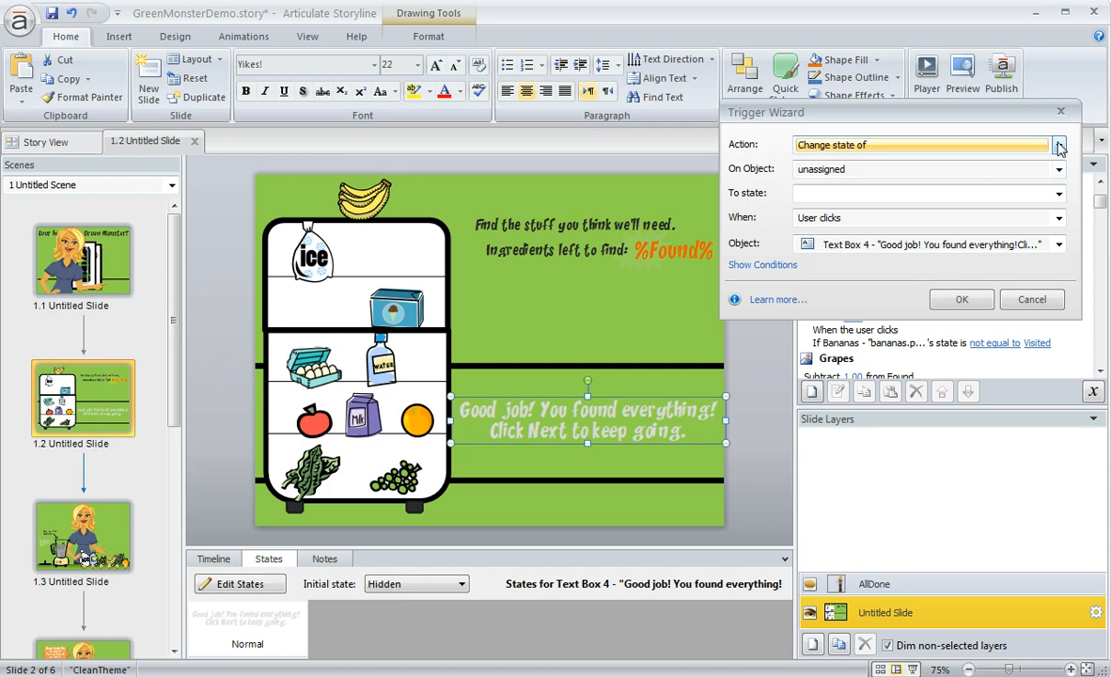
pyautogui.click(1060, 145)
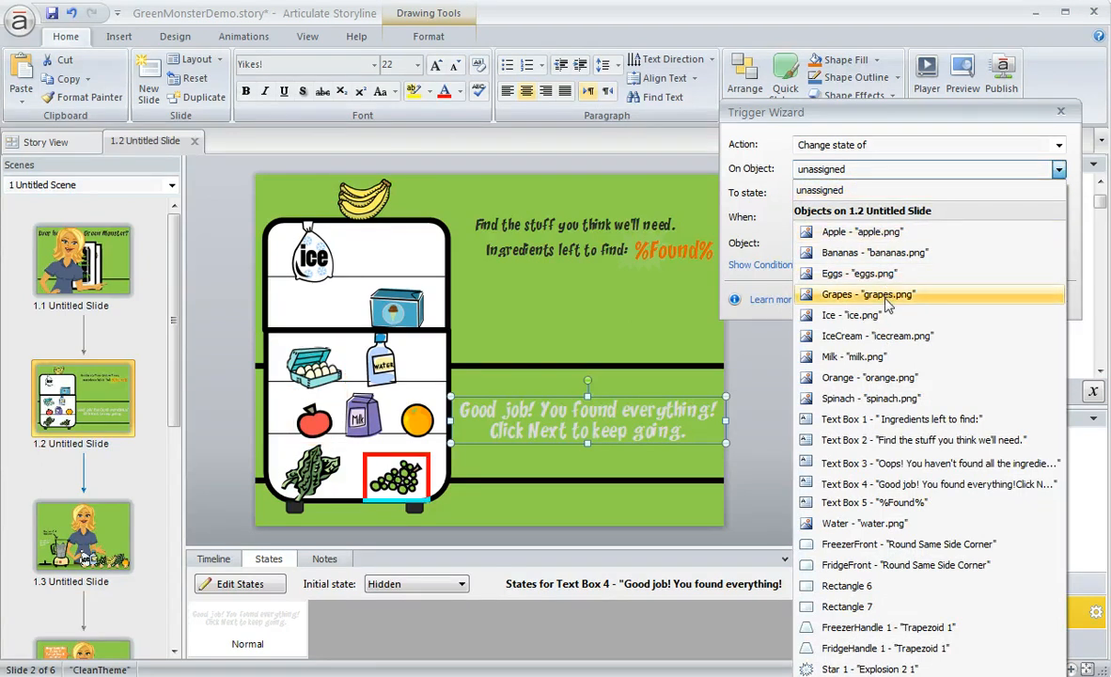
pyautogui.click(921, 440)
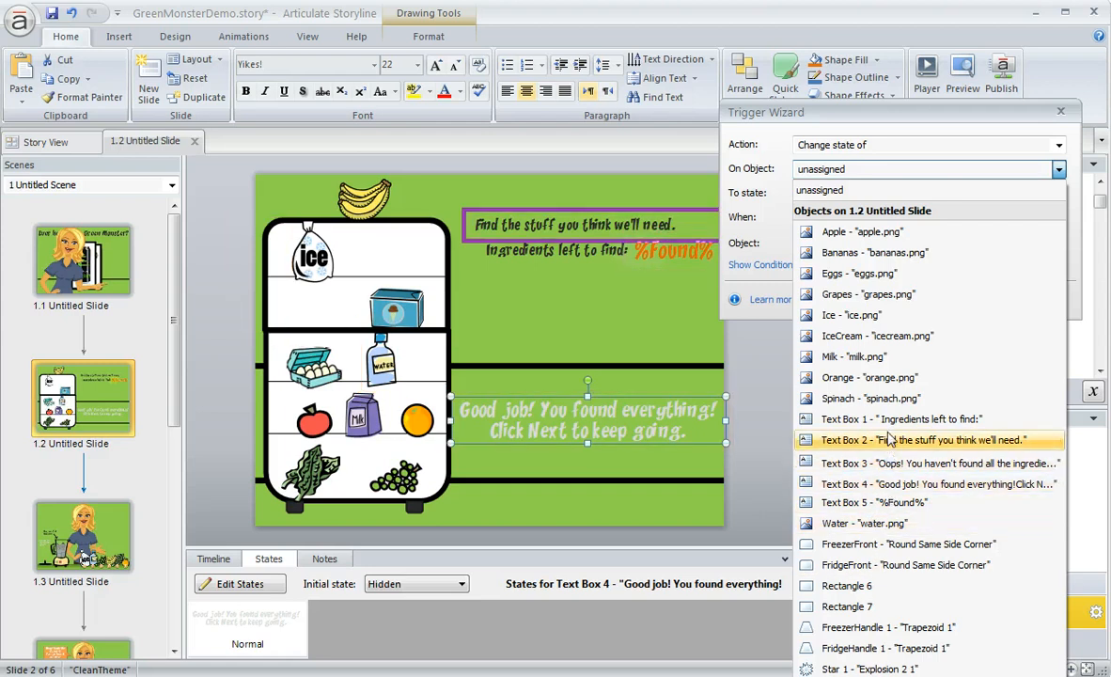
pyautogui.click(865, 294)
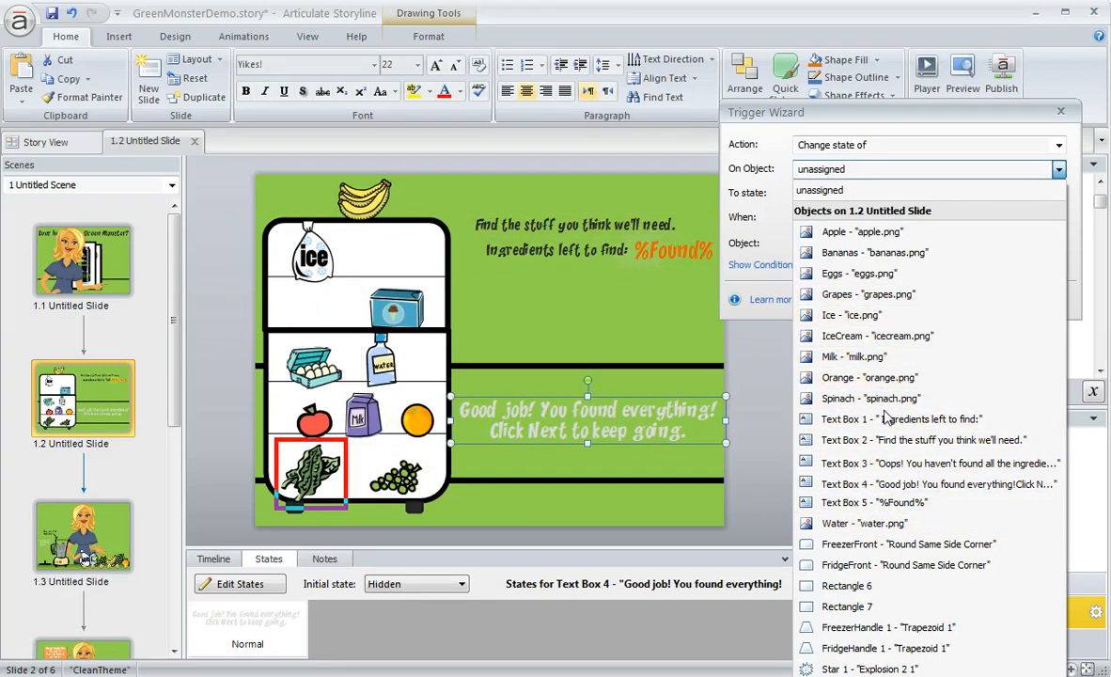
pyautogui.click(935, 483)
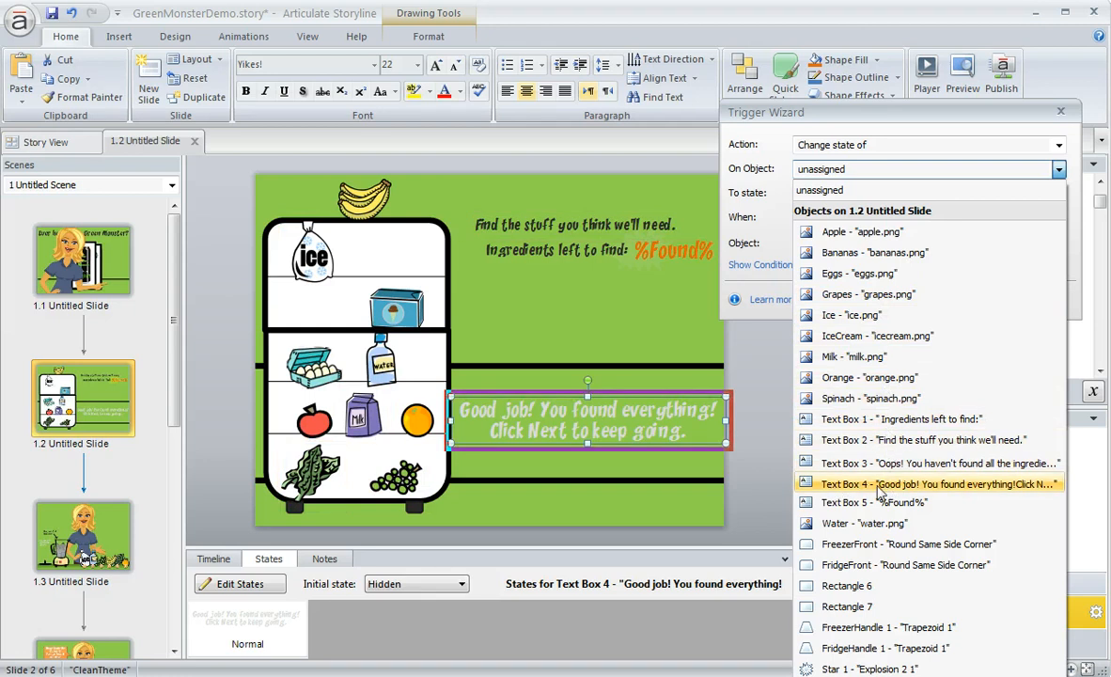
pyautogui.click(940, 483)
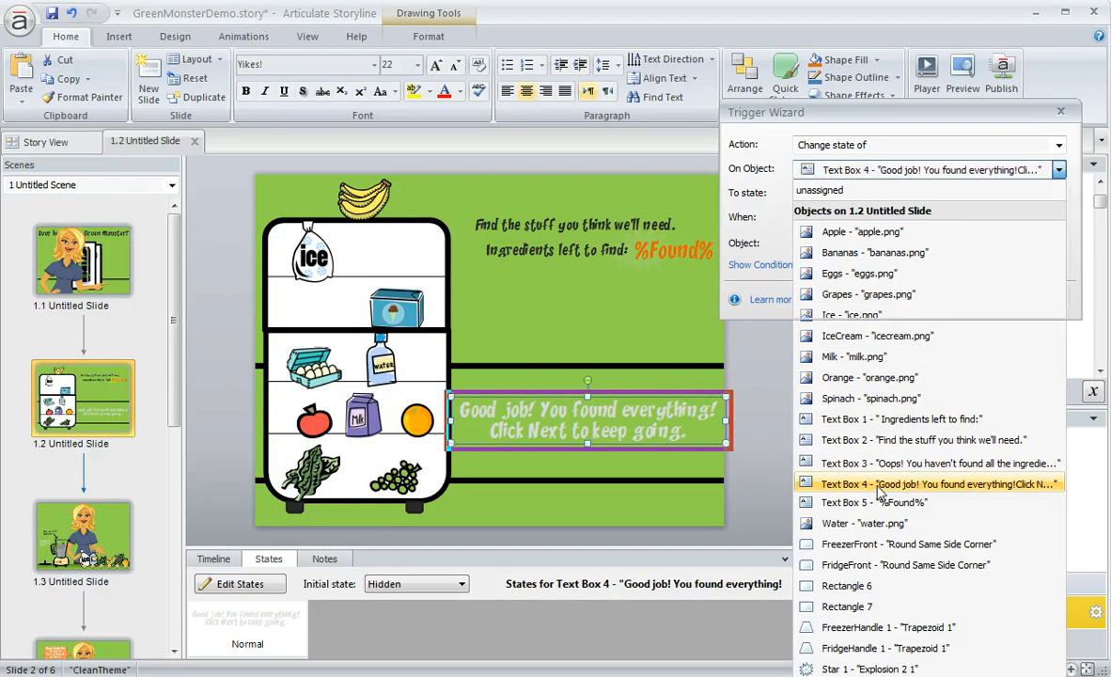
pyautogui.click(939, 483)
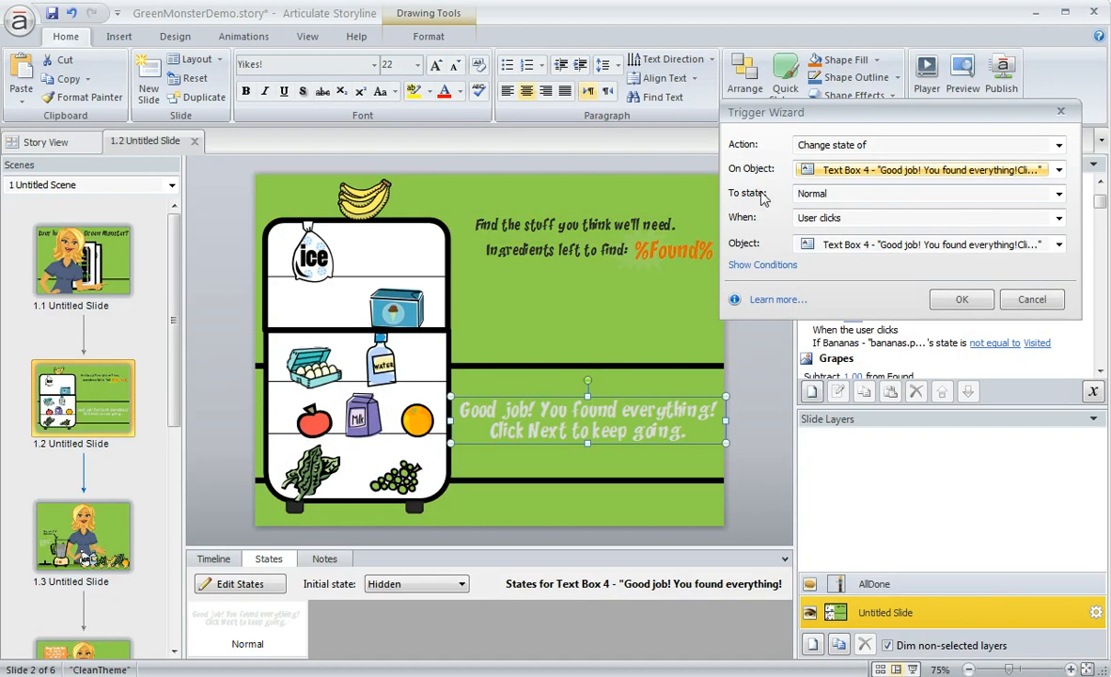
pyautogui.click(1060, 194)
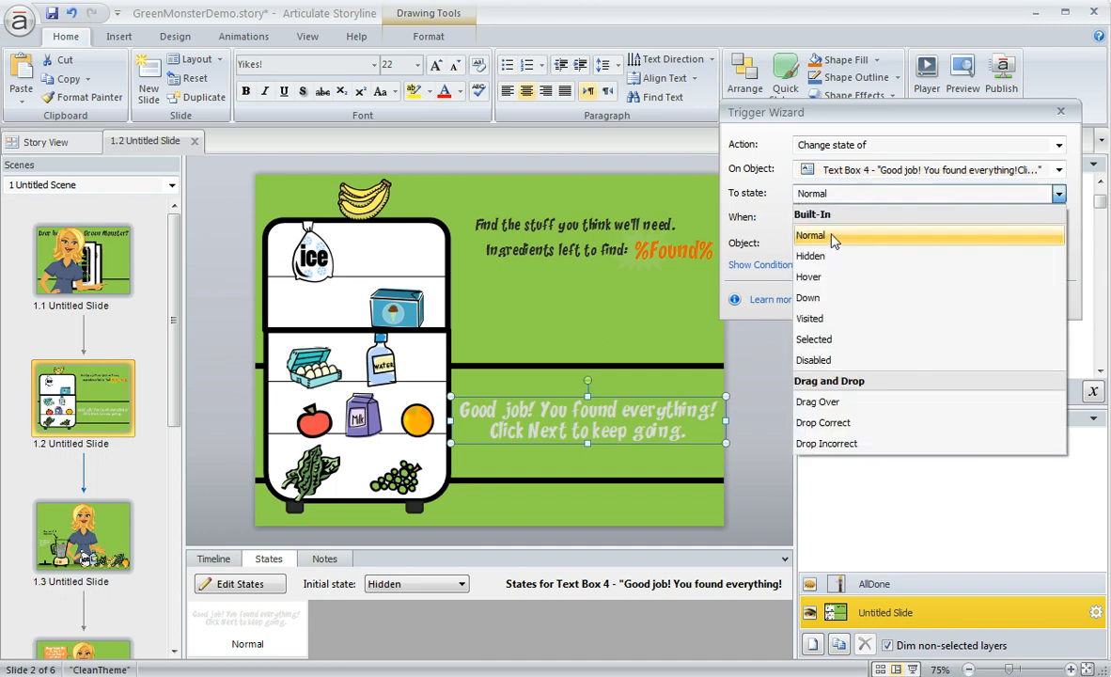
pyautogui.click(810, 235)
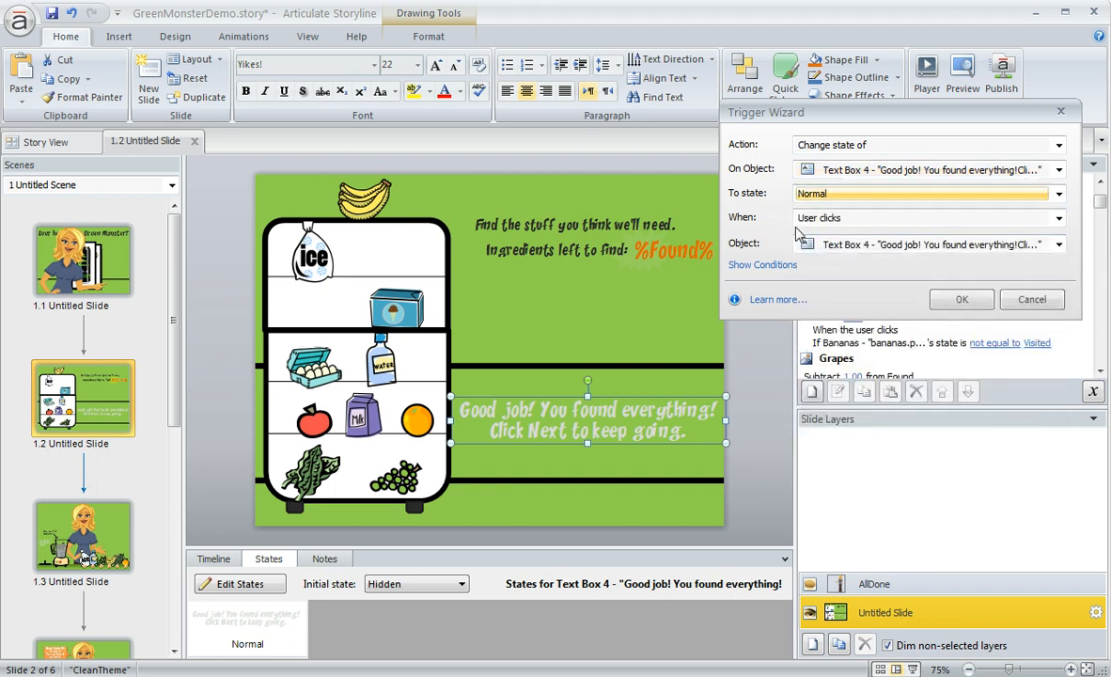
pyautogui.moveTo(856, 224)
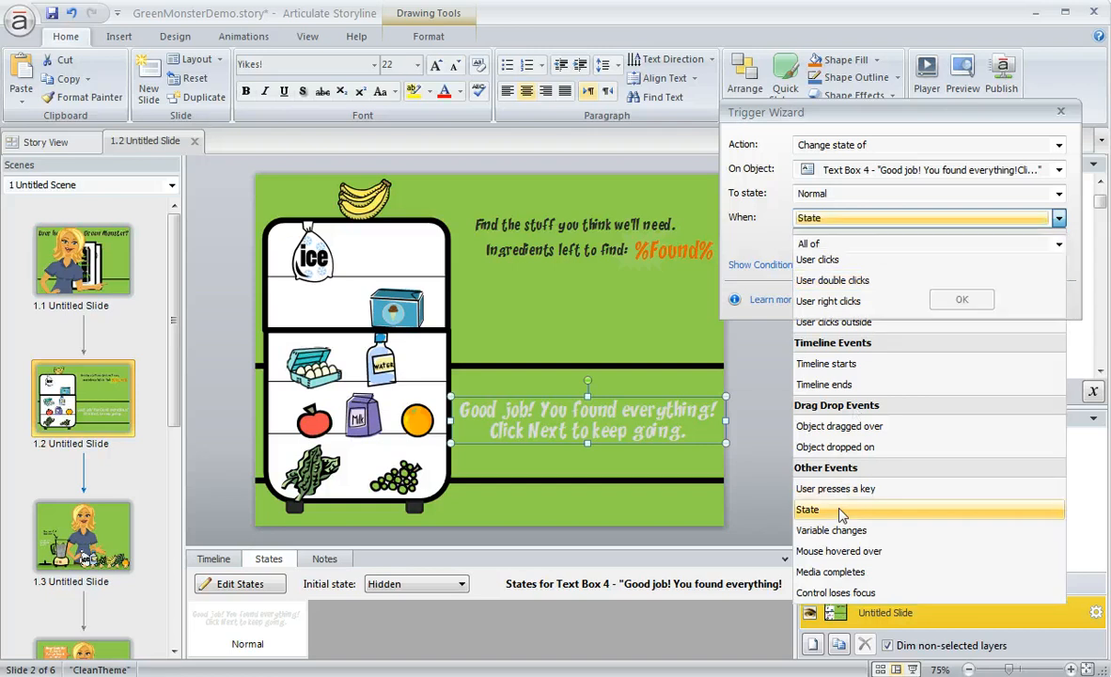
# - Fire the trigger when all of Bananas, Grapes, Ice, Orange, Spinach and Water are Visited
pyautogui.click(807, 509)
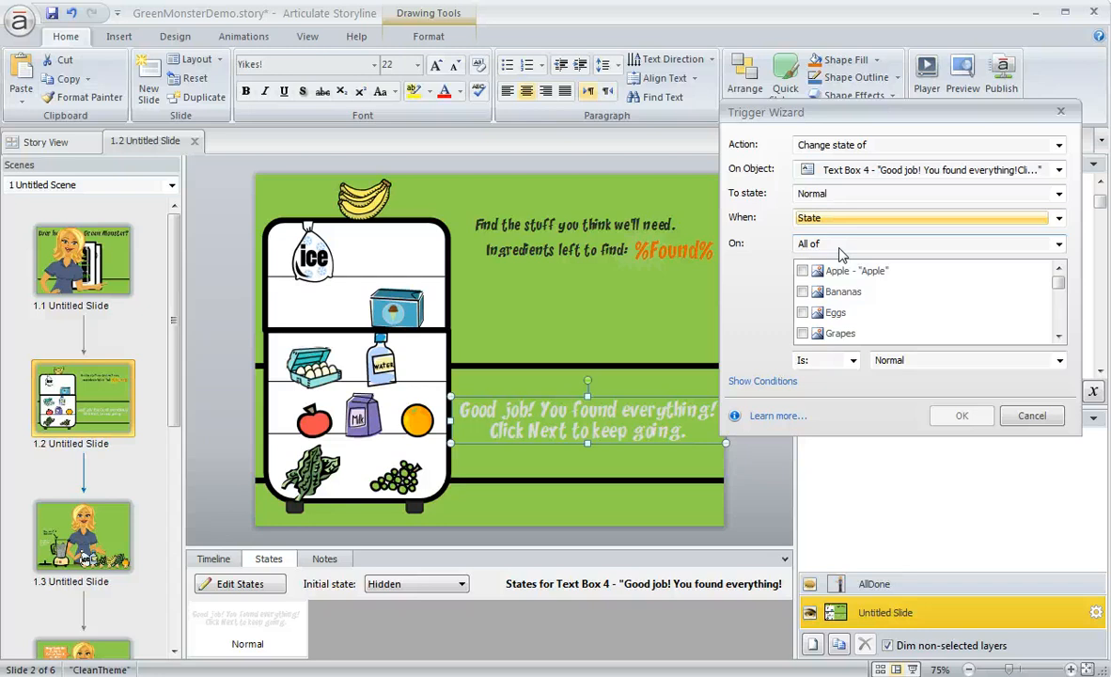
pyautogui.click(803, 291)
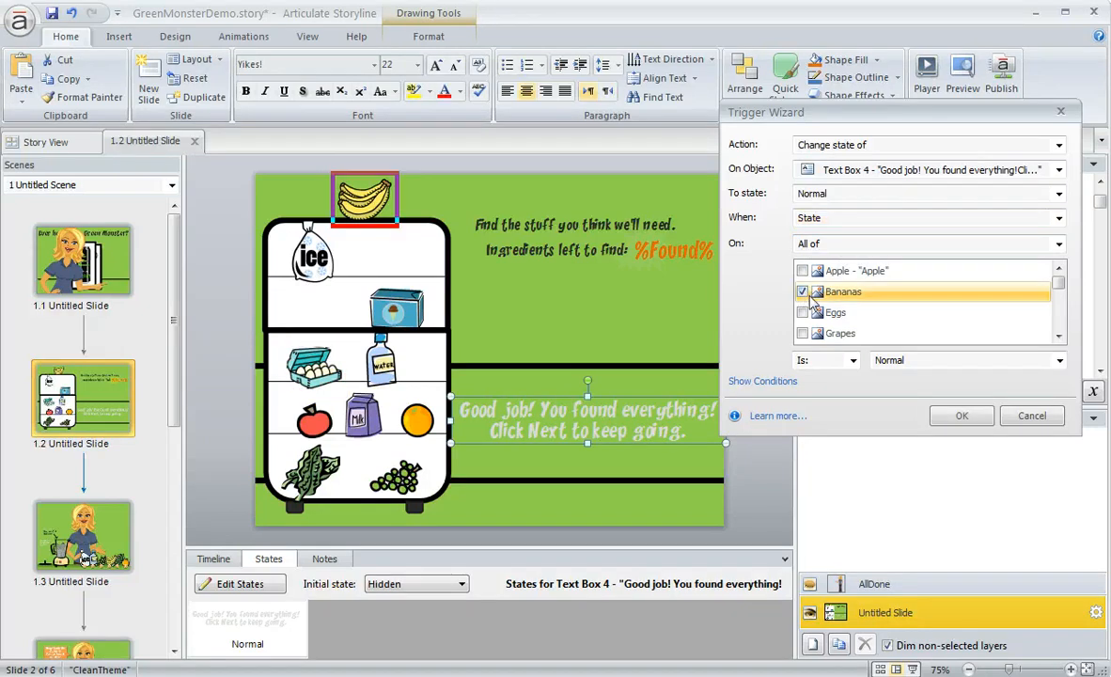
pyautogui.click(803, 333)
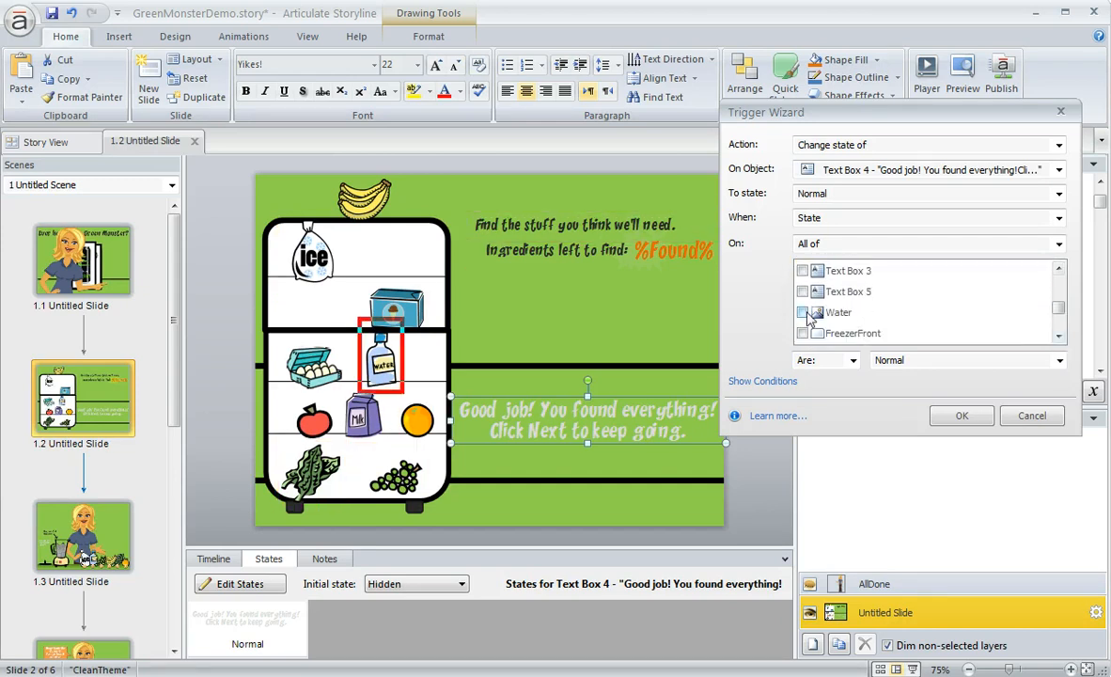
pyautogui.click(803, 312)
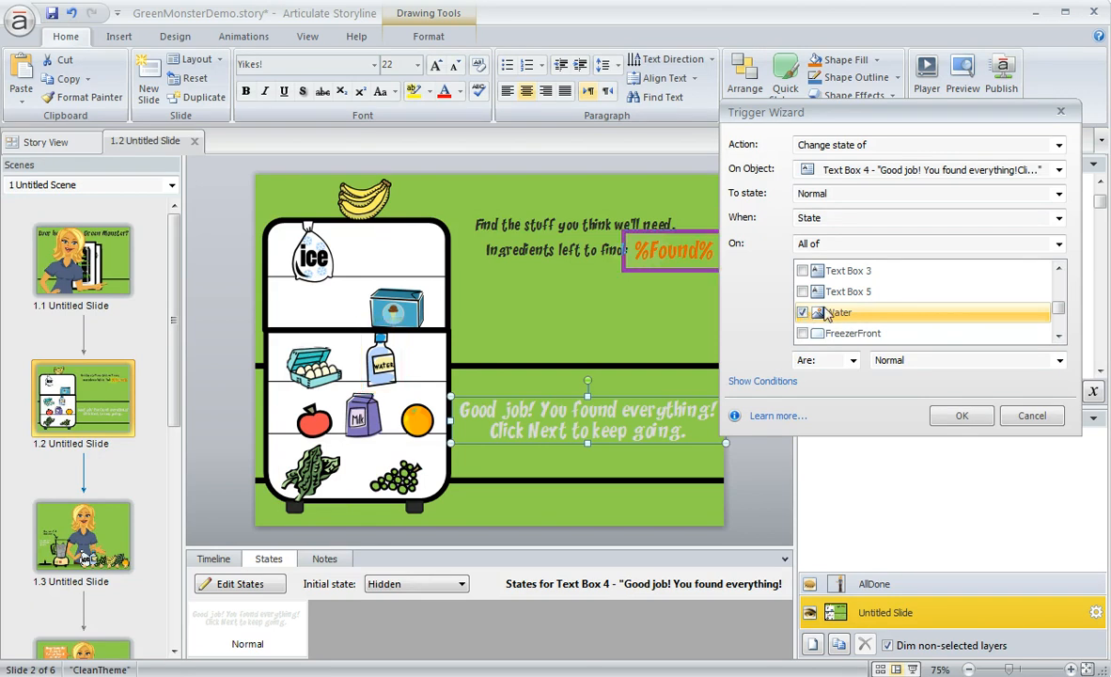
pyautogui.click(1060, 360)
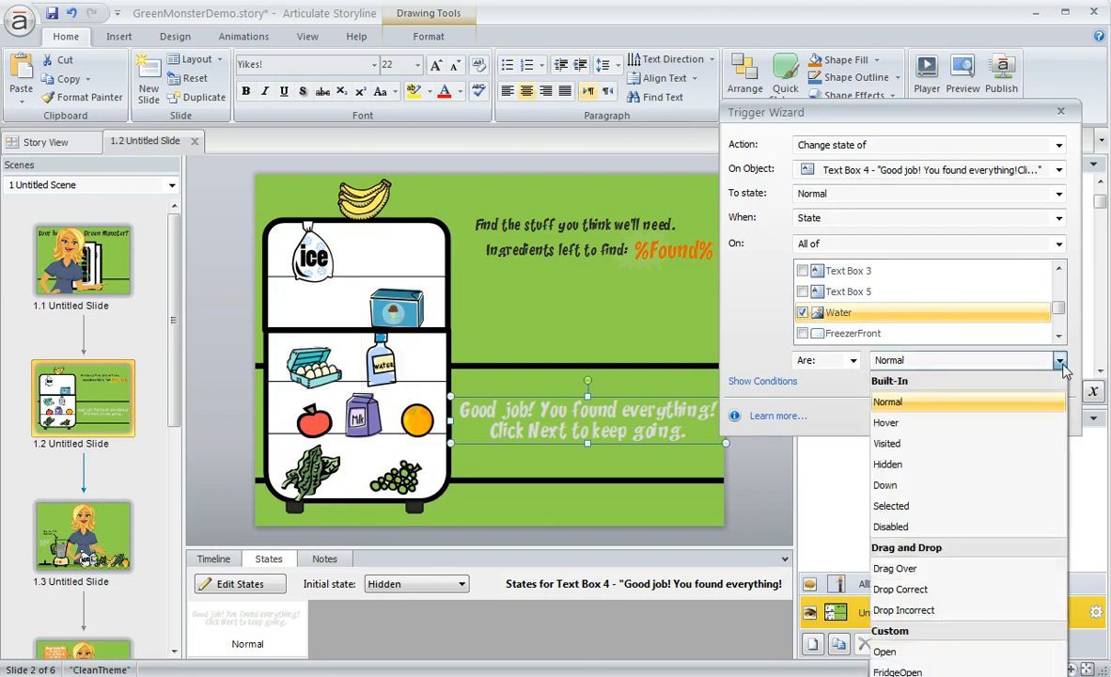
pyautogui.click(887, 443)
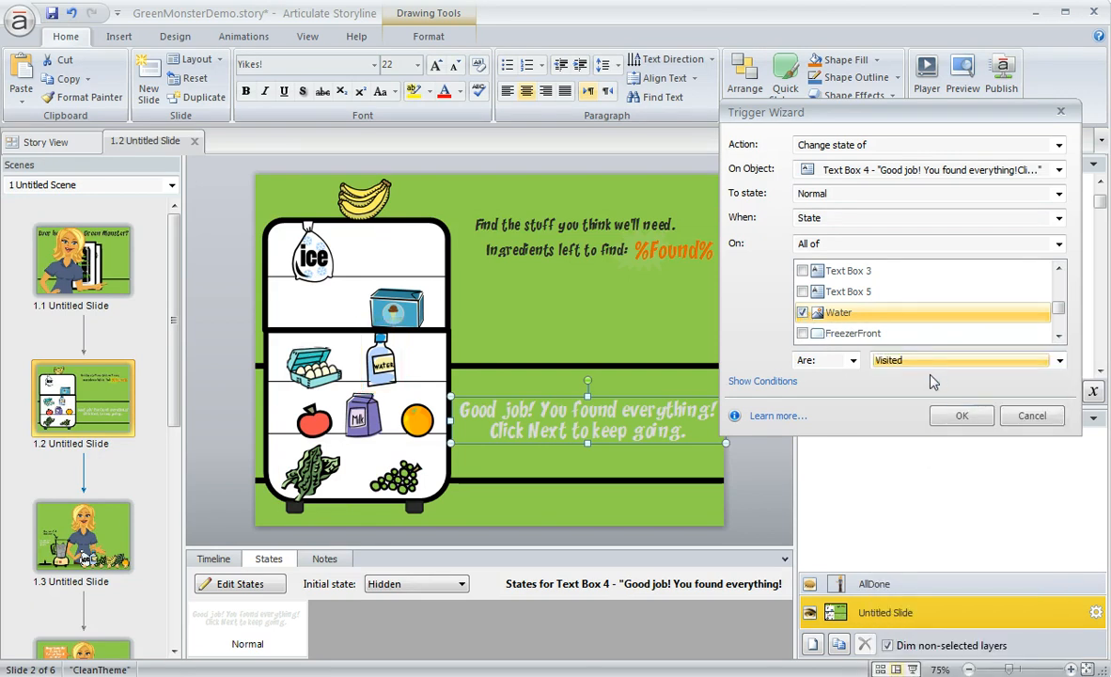
pyautogui.moveTo(1033, 416)
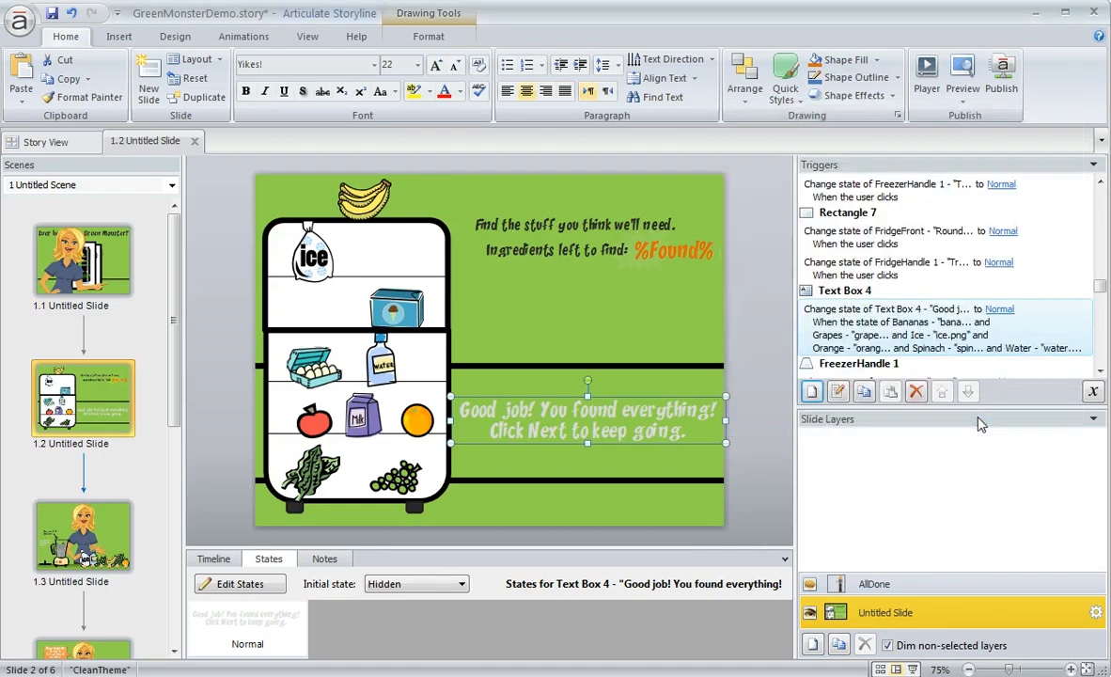
# - Preview the slide and pick the eggs, water, orange and spinach
pyautogui.click(962, 70)
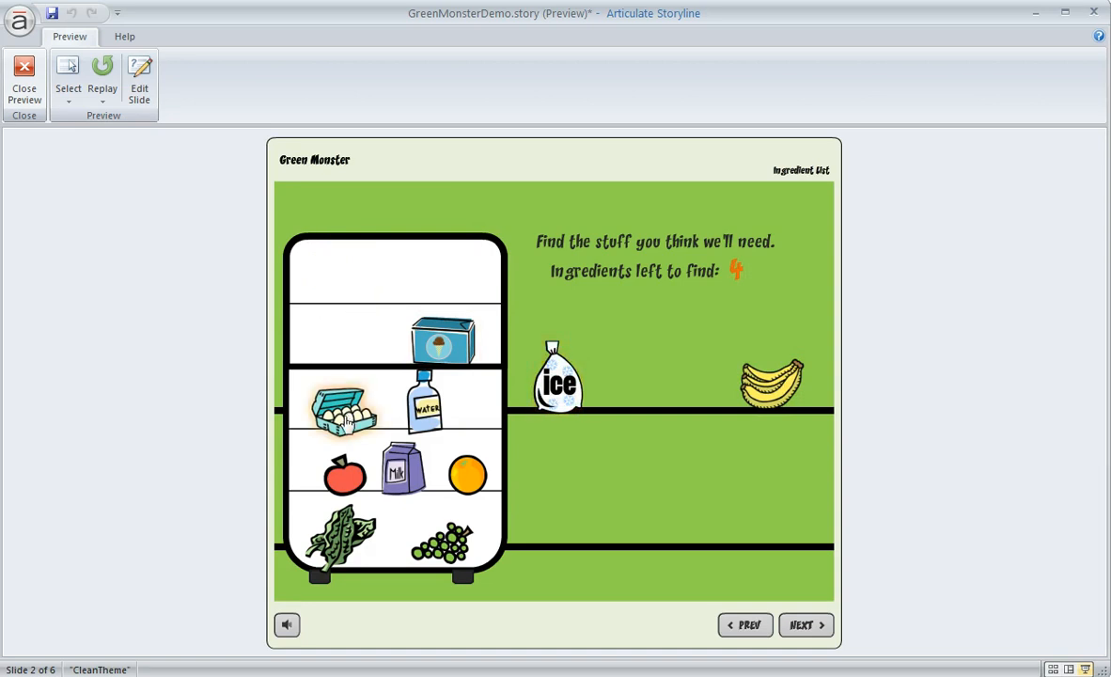
pyautogui.click(343, 411)
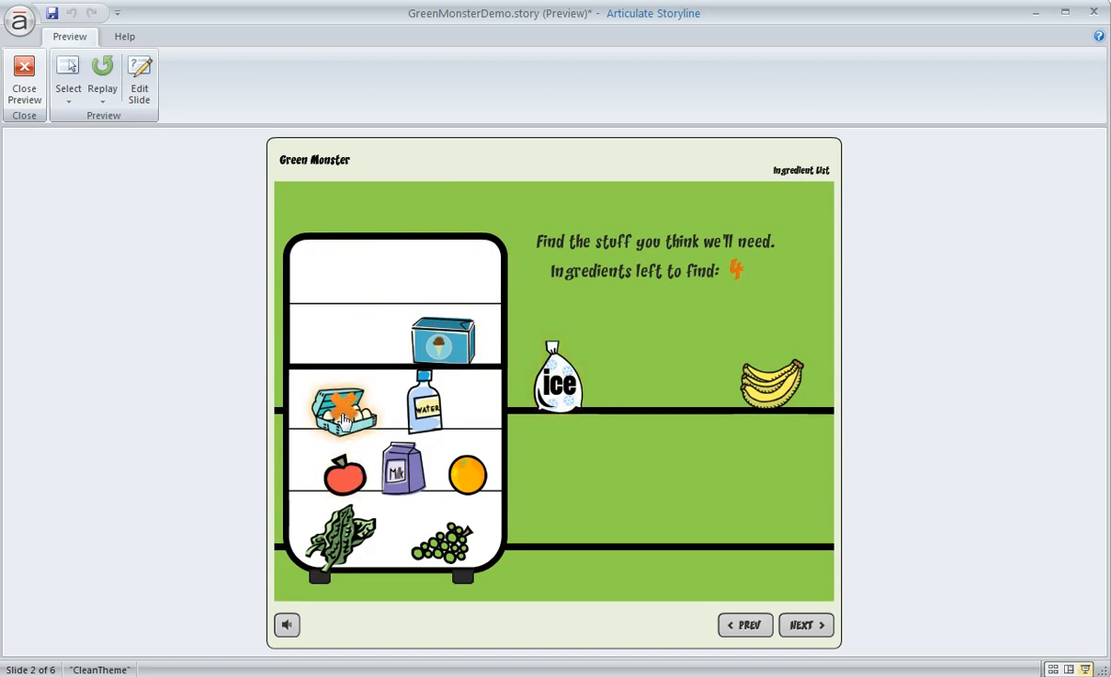
pyautogui.click(426, 404)
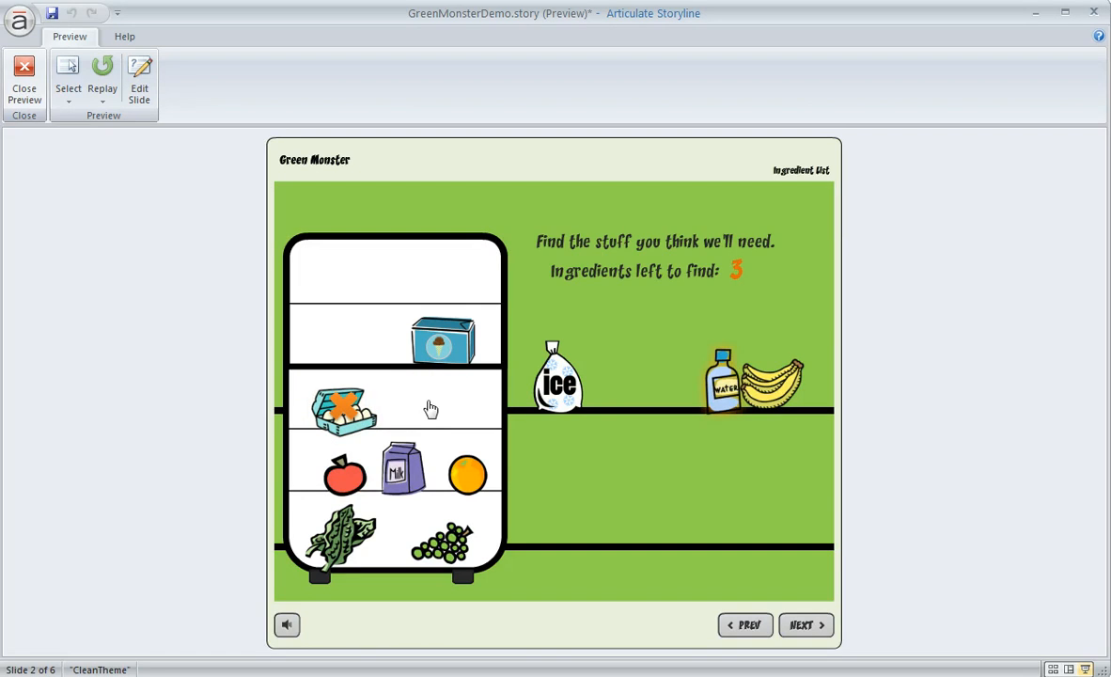
pyautogui.click(468, 475)
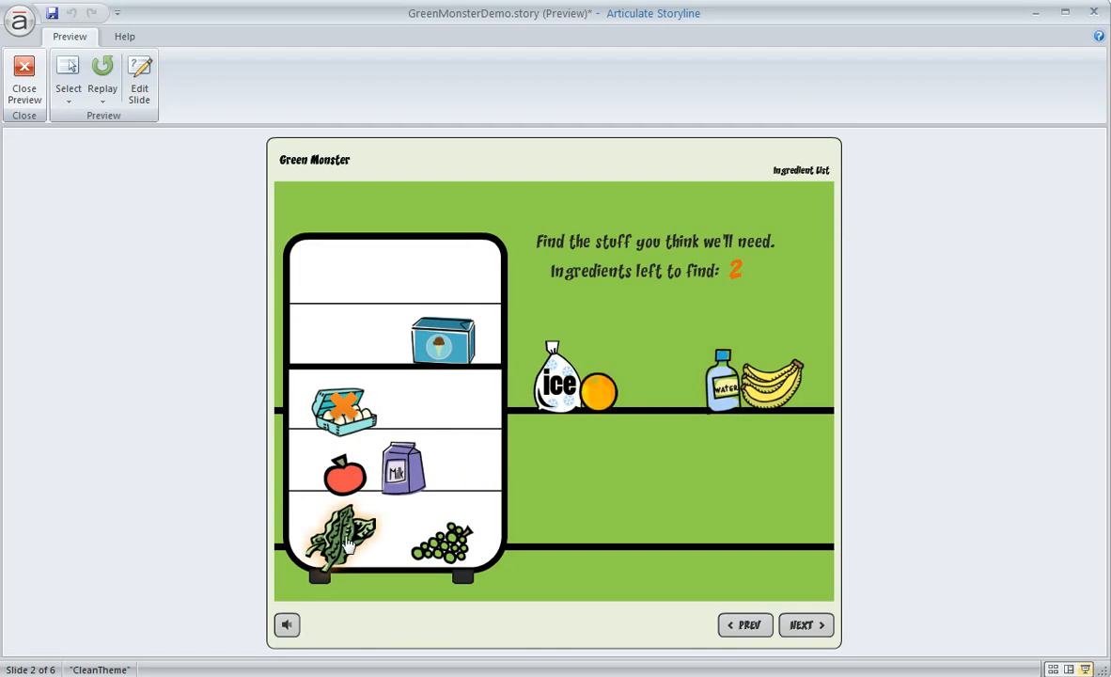
pyautogui.click(339, 540)
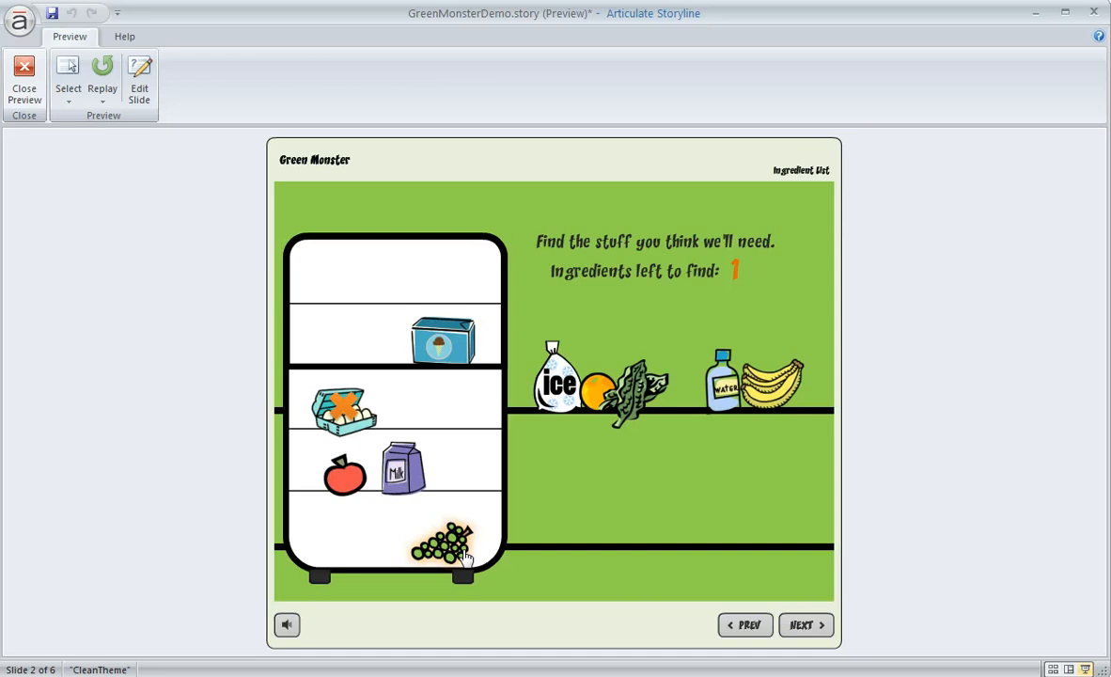
pyautogui.moveTo(663, 522)
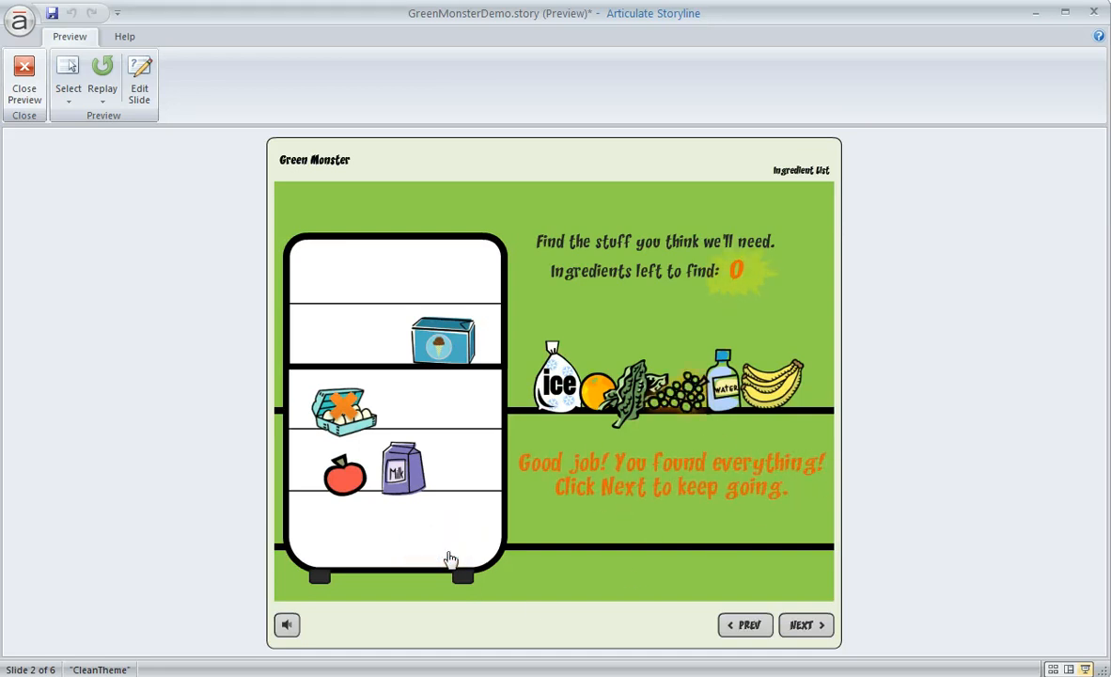
pyautogui.moveTo(663, 512)
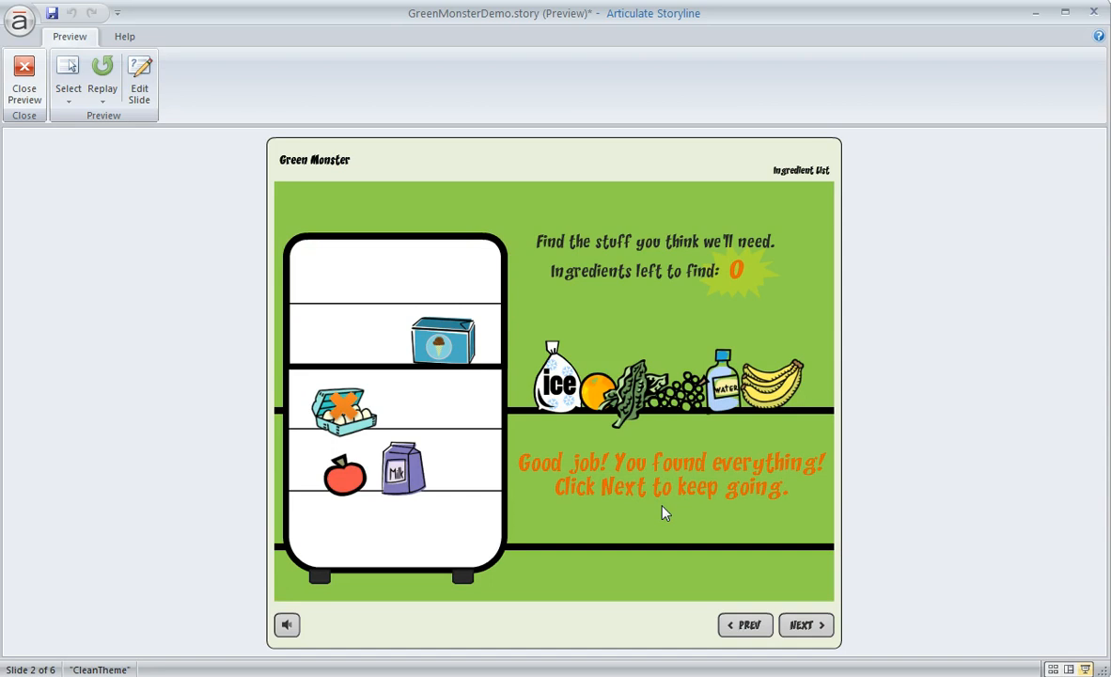